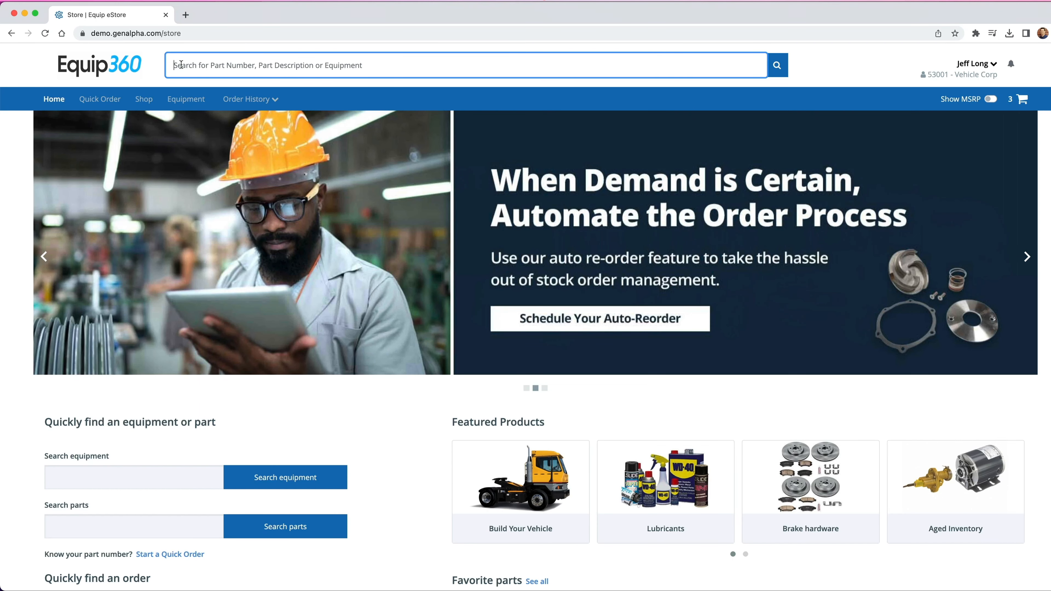
Search 'rotor' and show parts for the Solid Brake Rotor suggestion.
text(rotor)
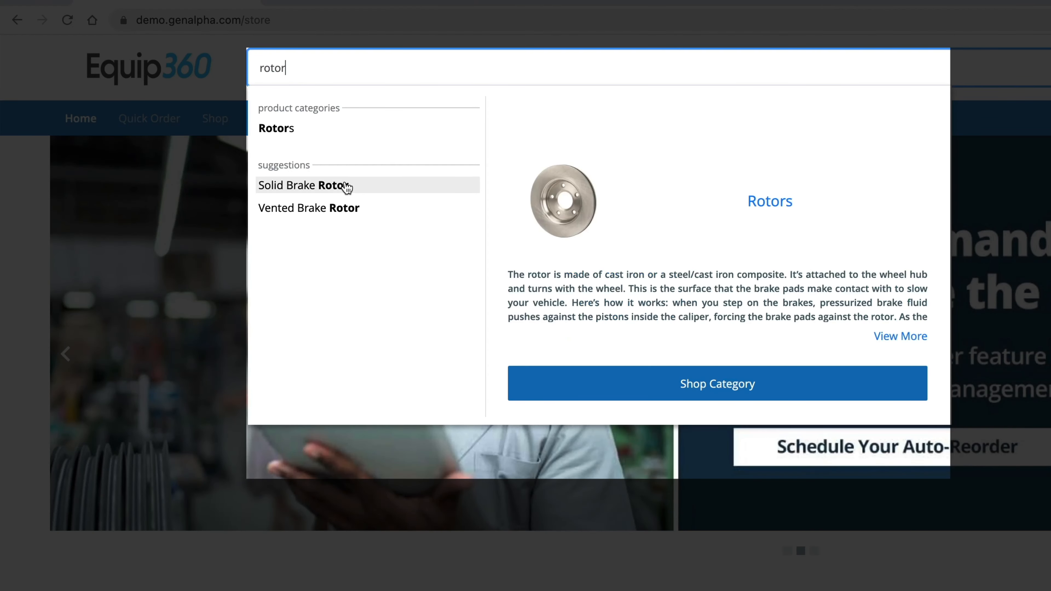
click(302, 186)
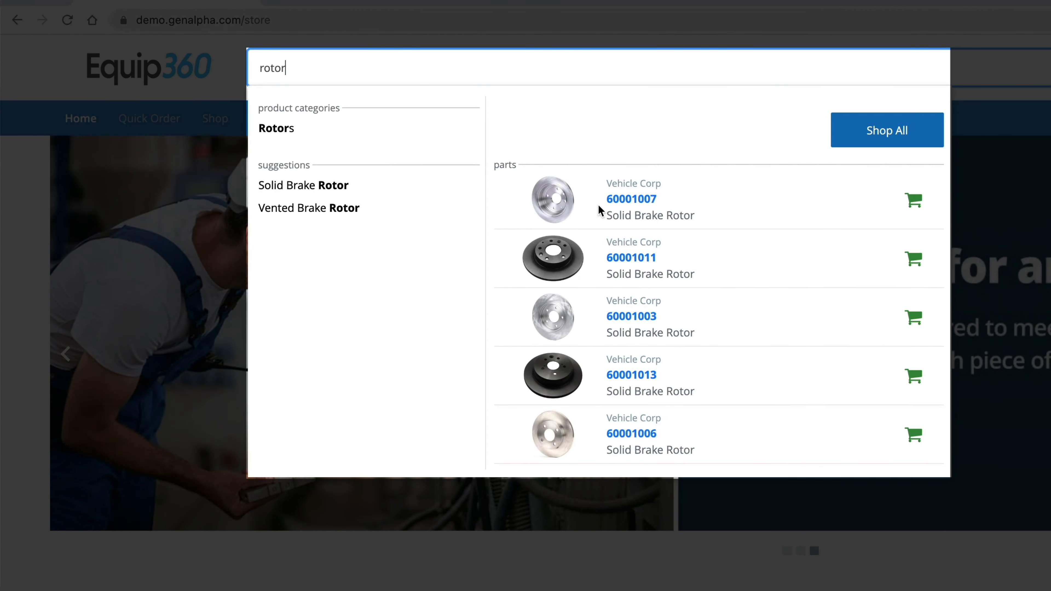
mouse_move(657, 320)
text(4)
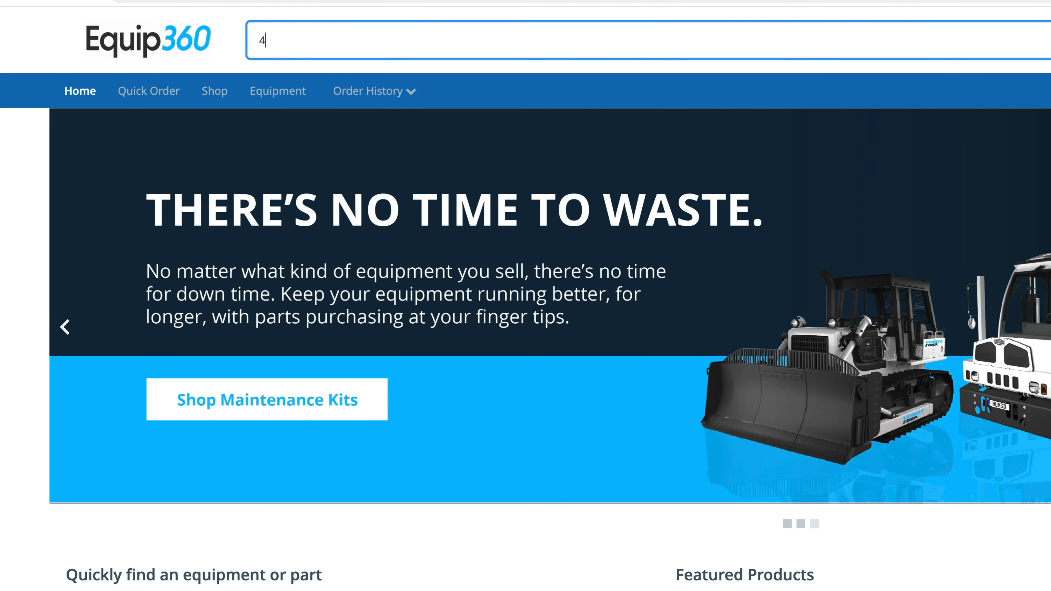
Search part 40003007 and view the LED headlight product page.
text(0003007)
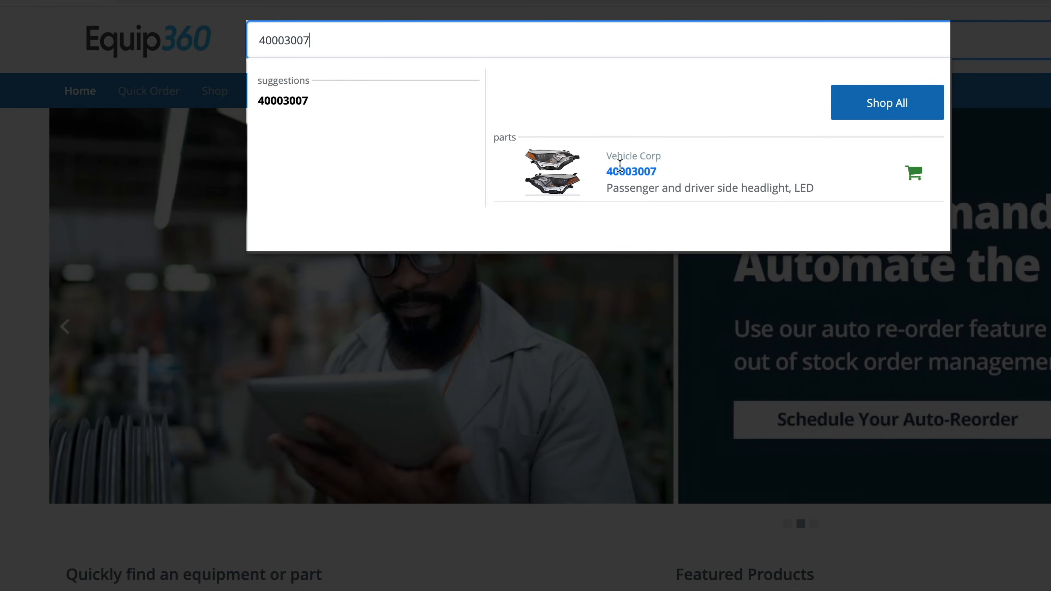
click(630, 171)
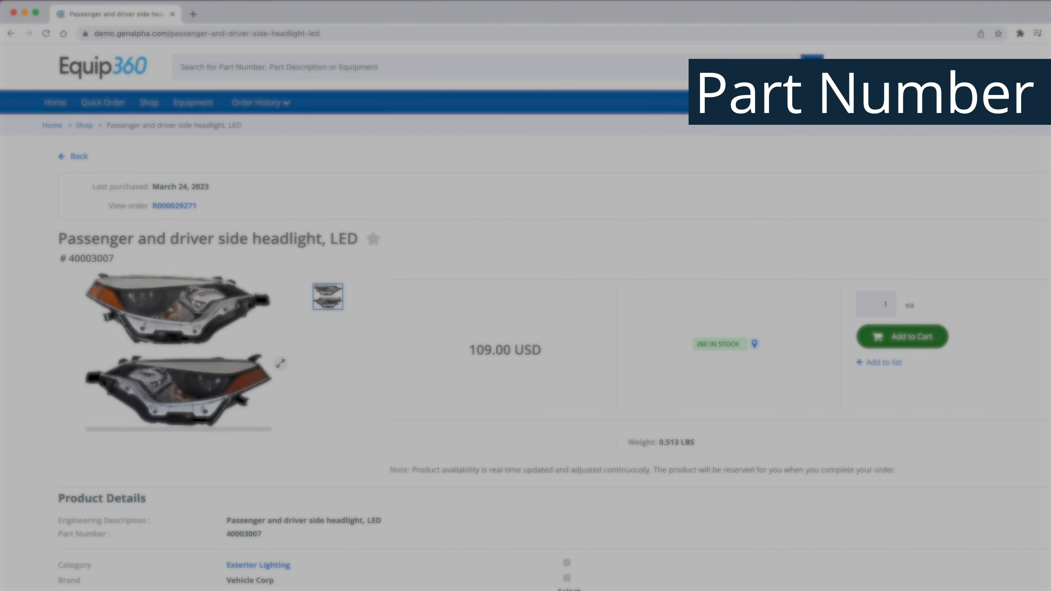
scroll(down, 3)
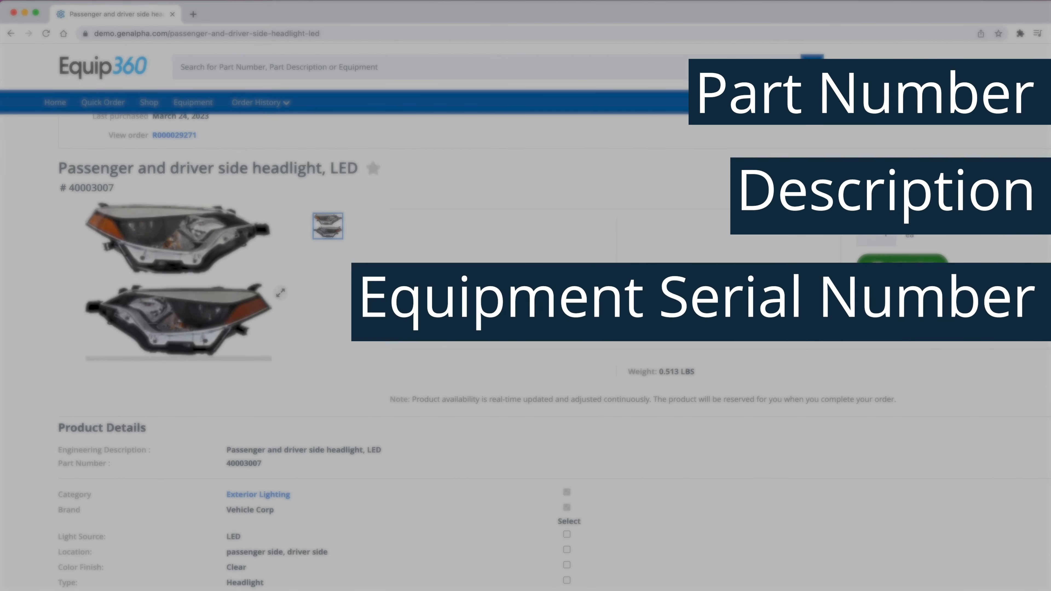
scroll(down, 3)
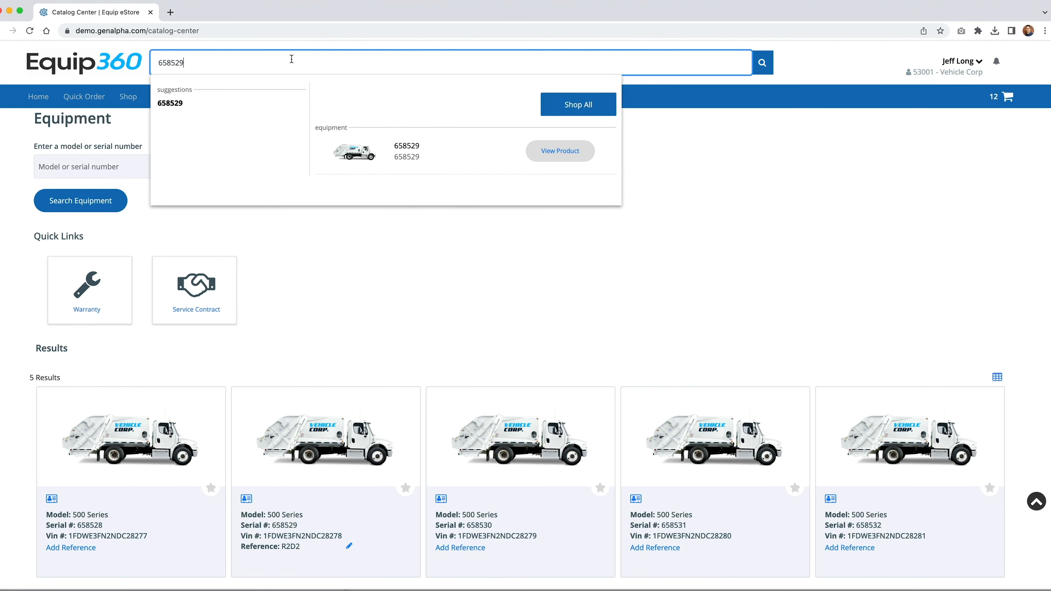
View equipment 658529's parts diagram, manifold item 1 and its 3D model, then Purchase History.
click(560, 150)
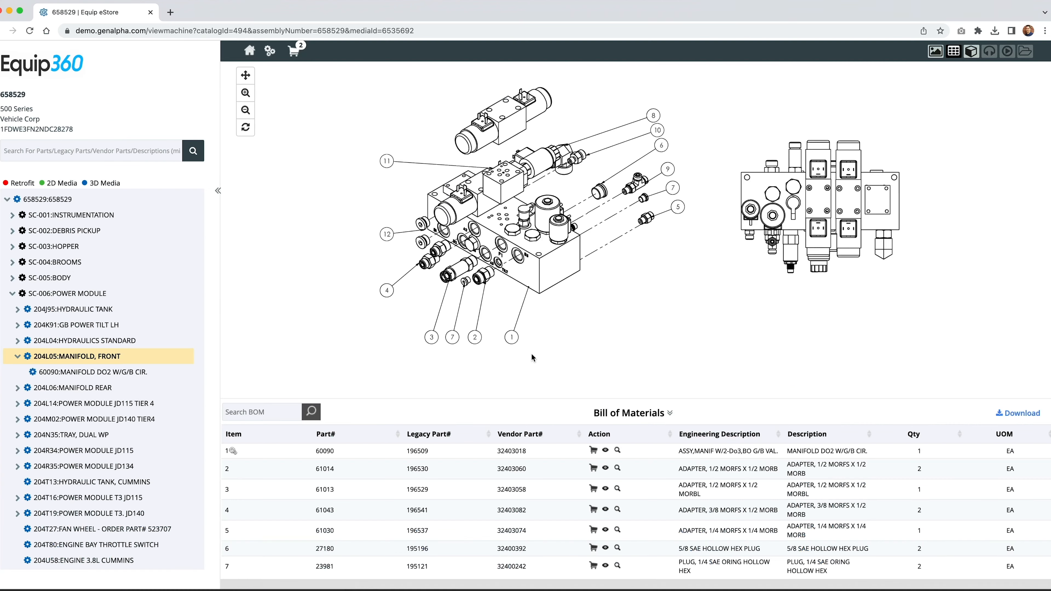
click(512, 337)
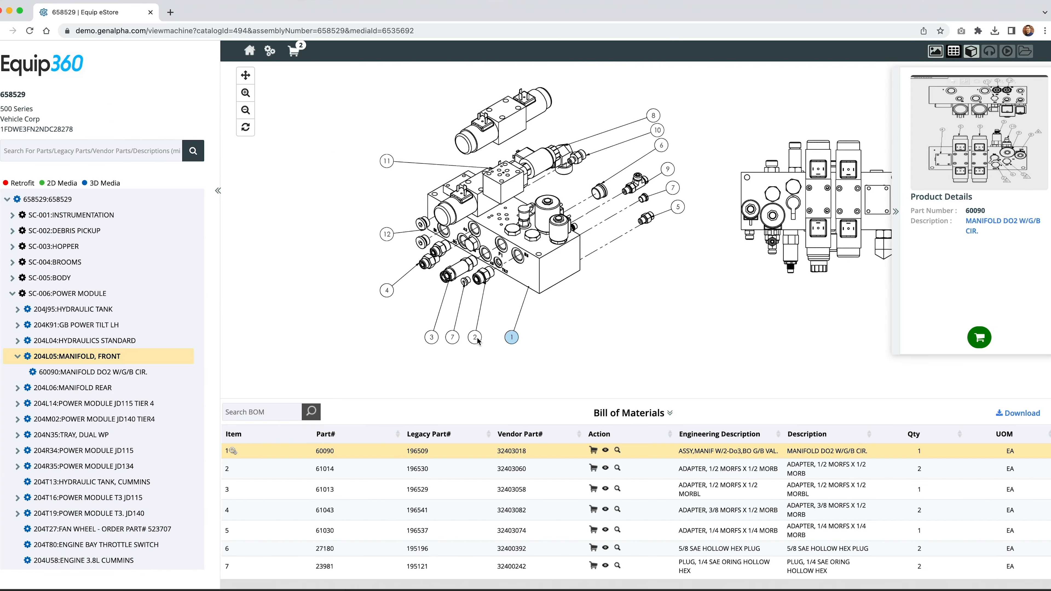
click(453, 337)
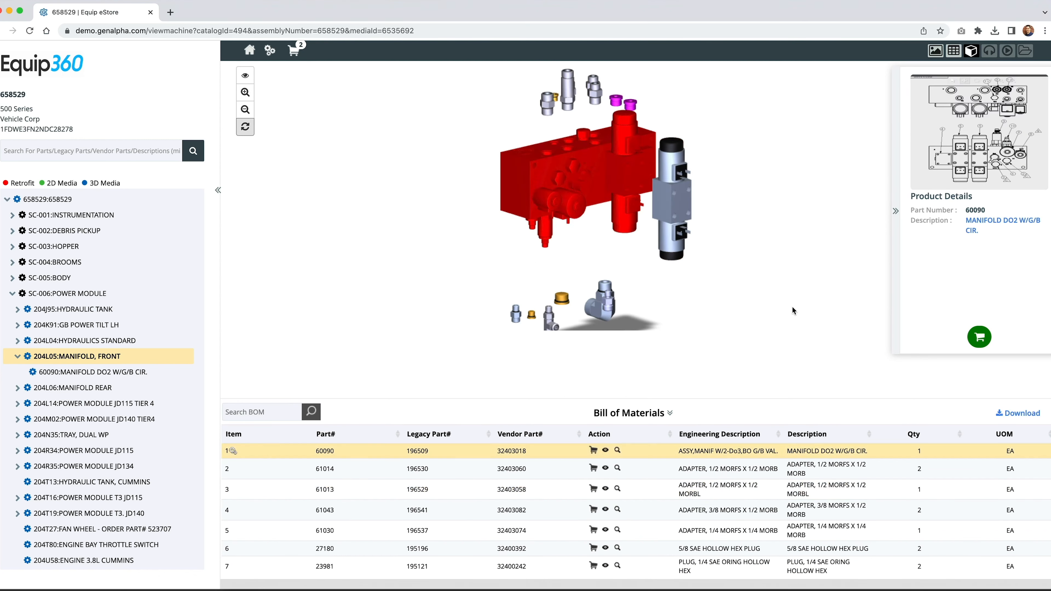
click(592, 450)
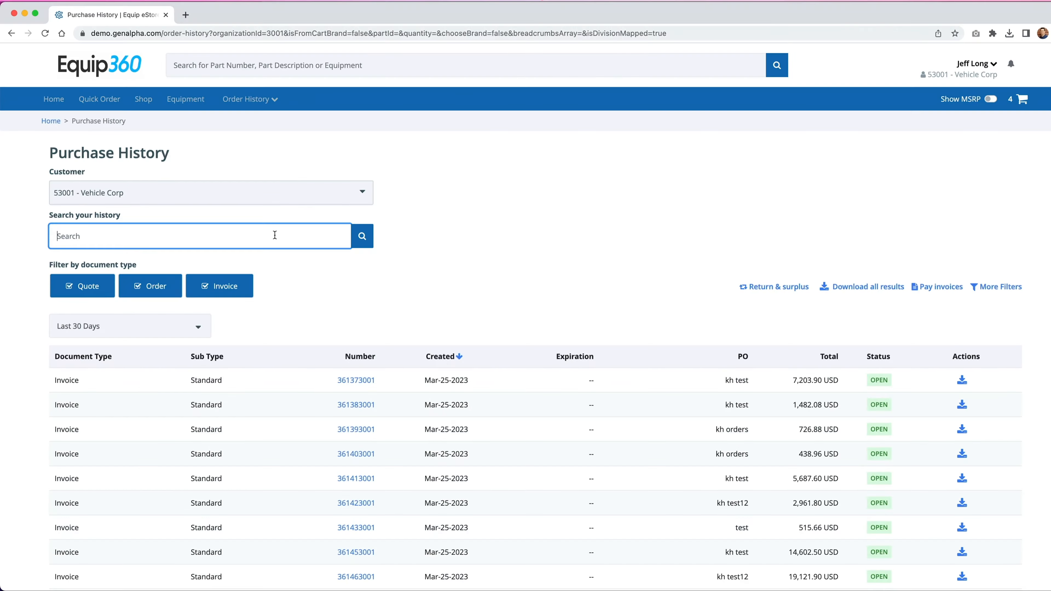
Review the first invoice's order R000029265 with its shipment and invoice details.
click(355, 380)
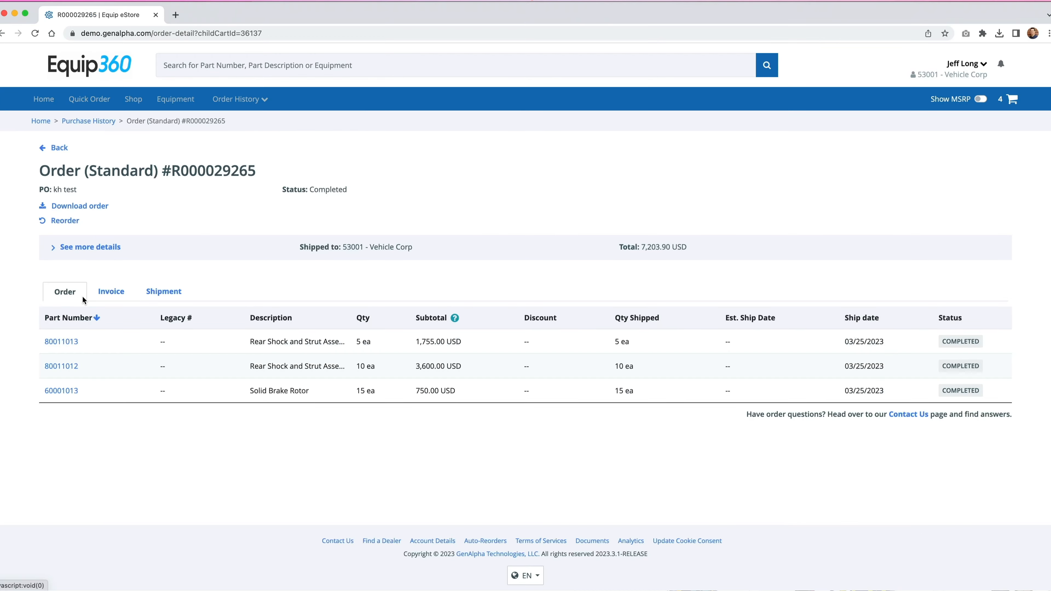
click(163, 290)
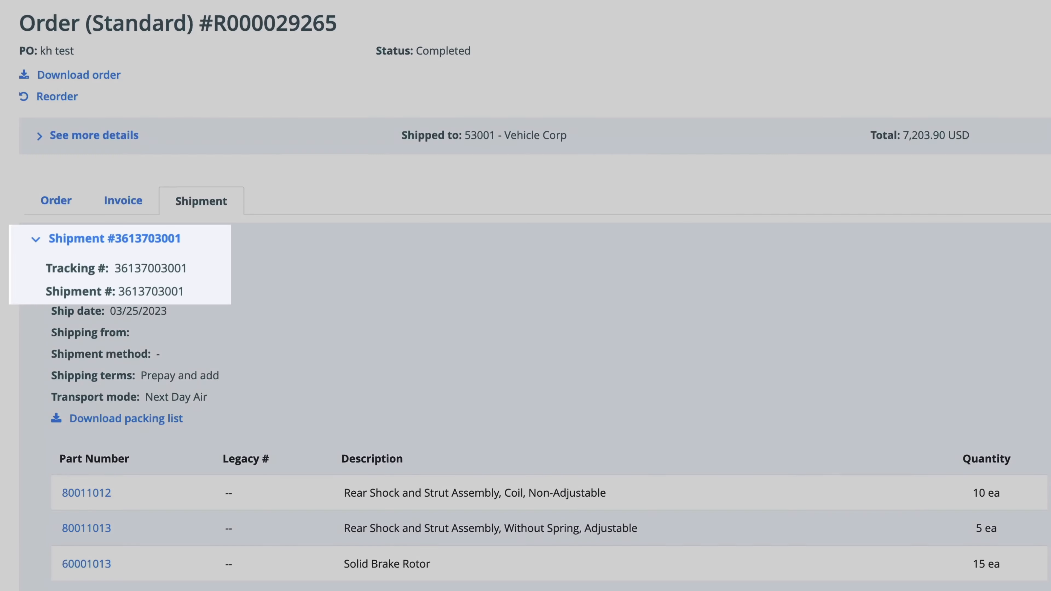
click(123, 201)
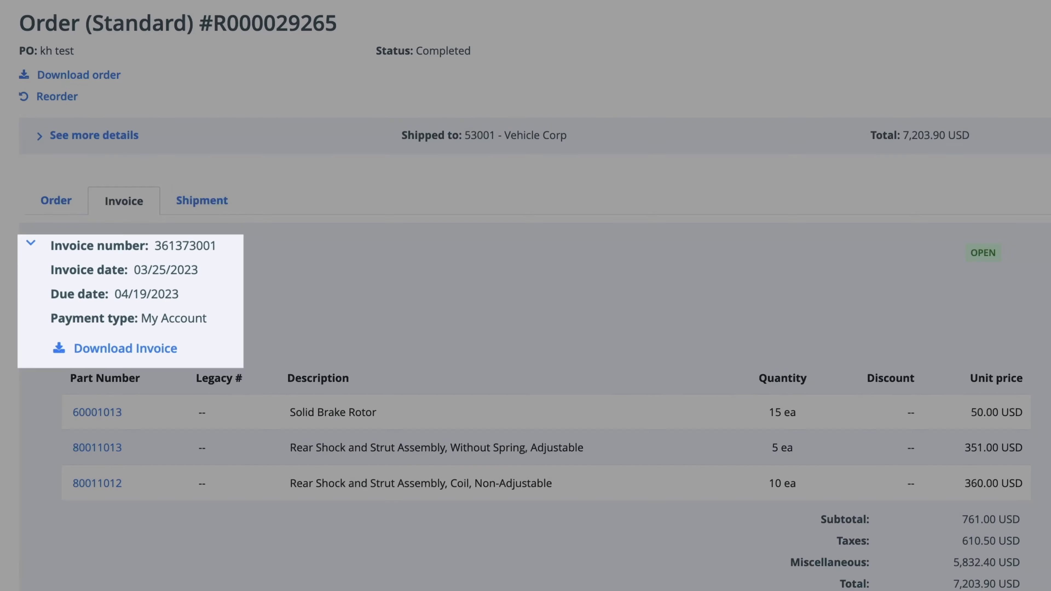
click(57, 201)
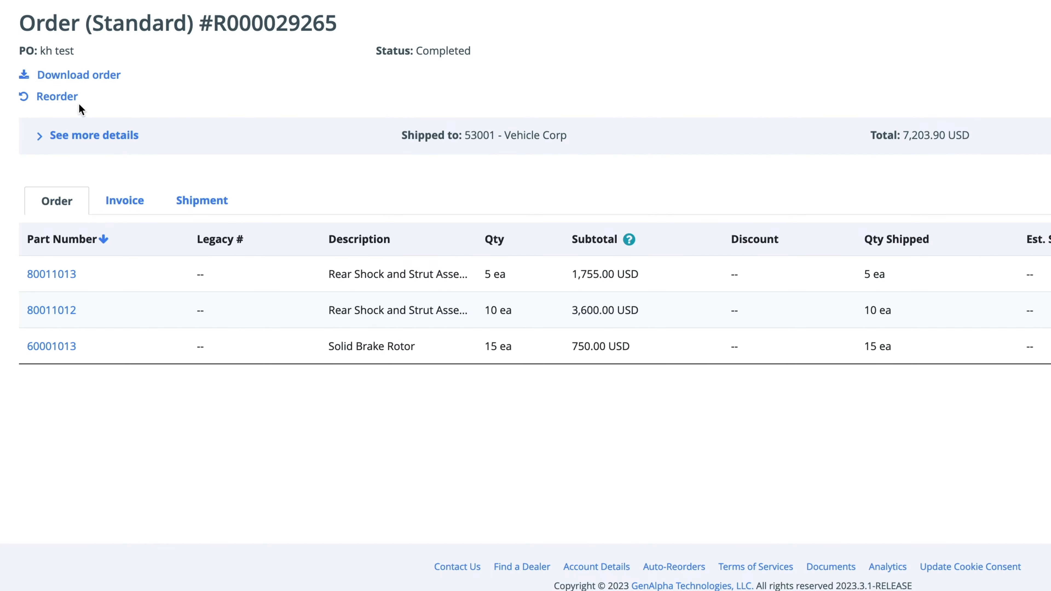
Reorder the order's three items, replacing the current cart.
click(57, 95)
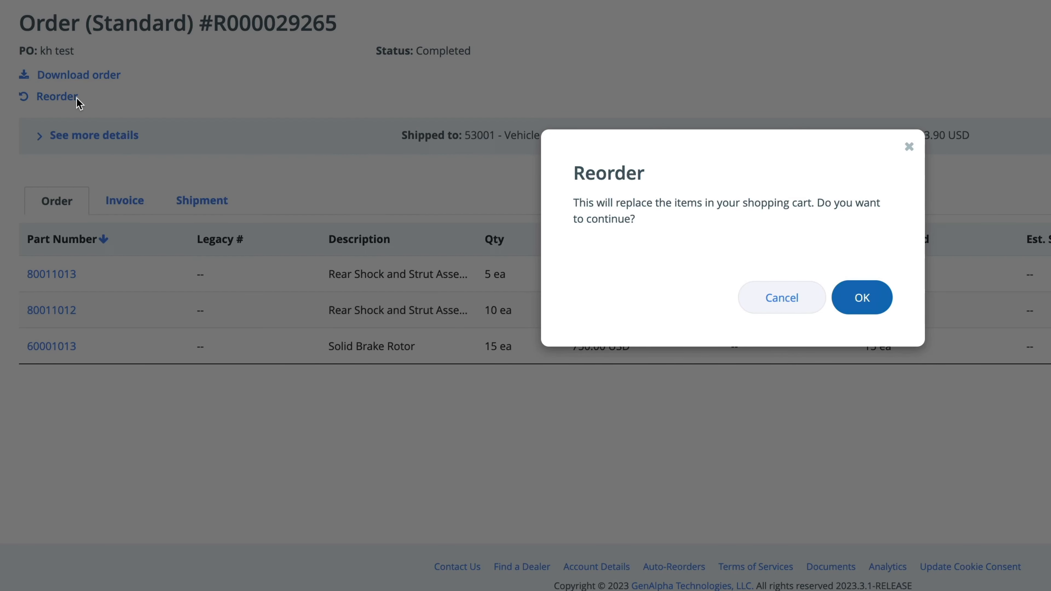
click(861, 298)
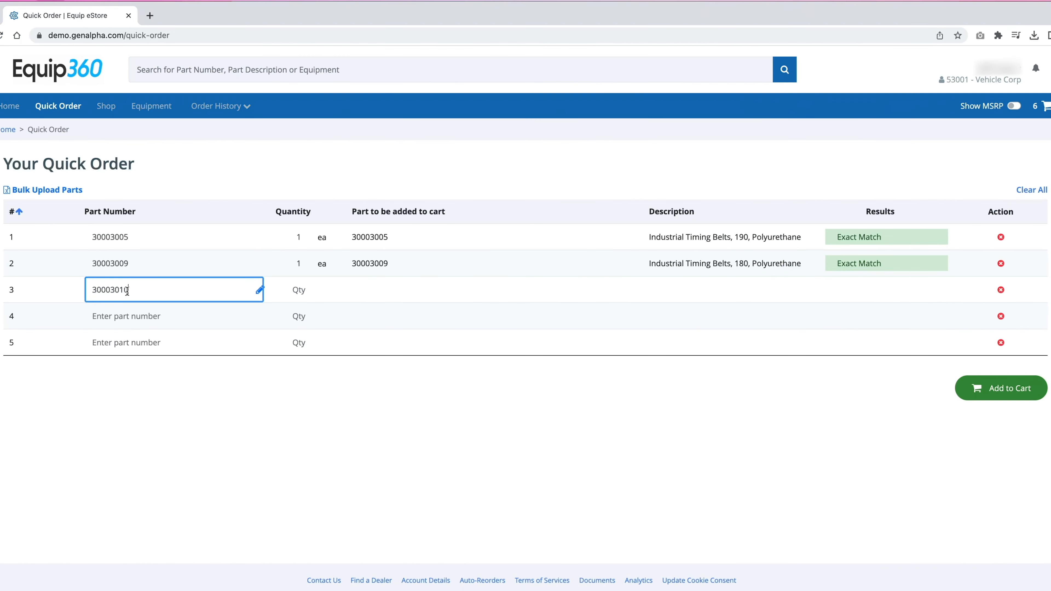
Add parts 30003010, 90011001 and 90011010 at quantity 1, then start Bulk Upload Parts.
click(307, 289)
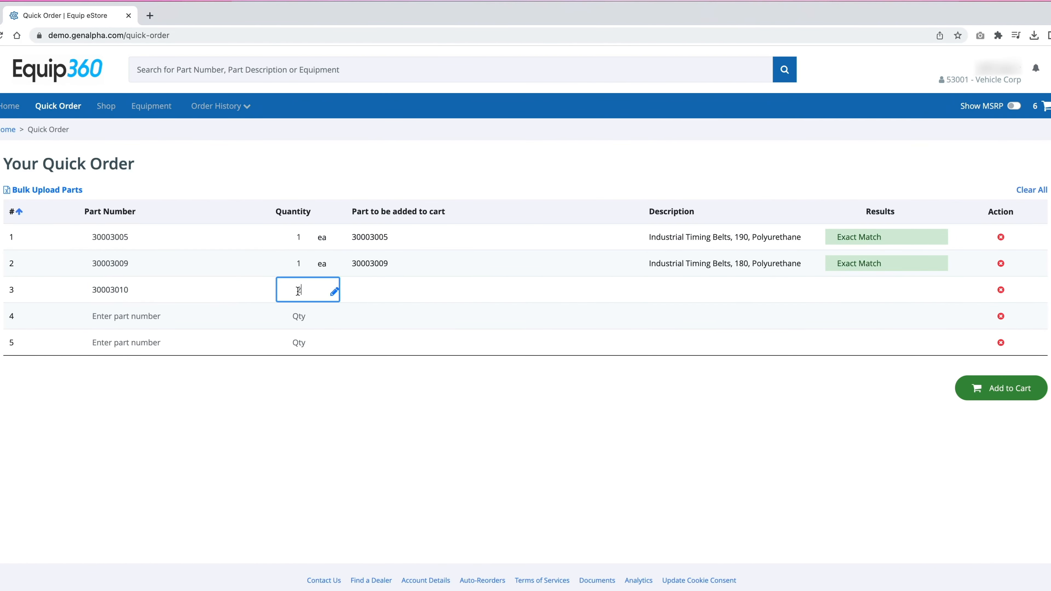
text(90011001)
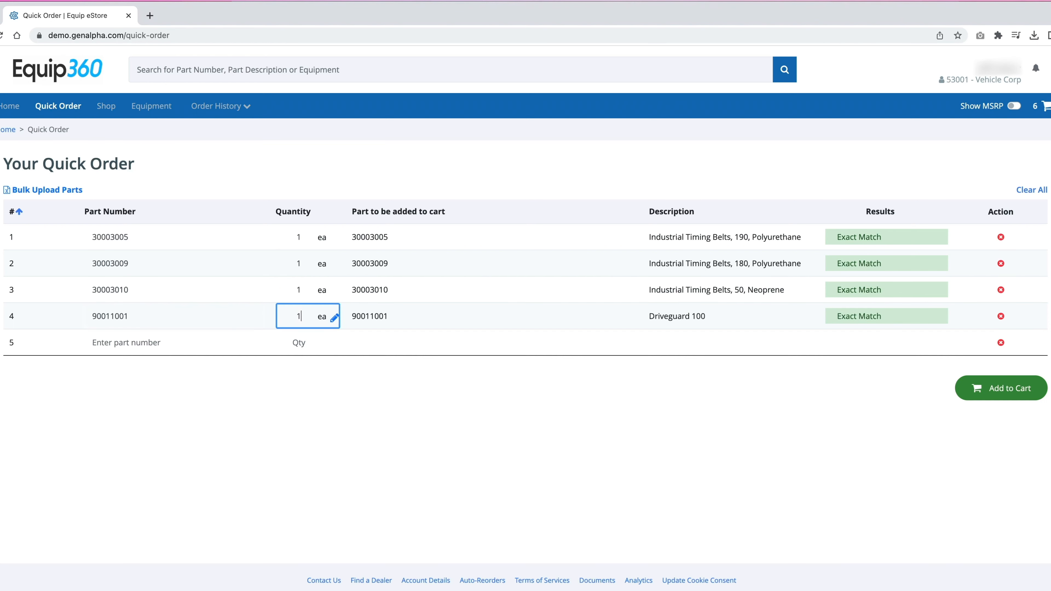
text(90011010)
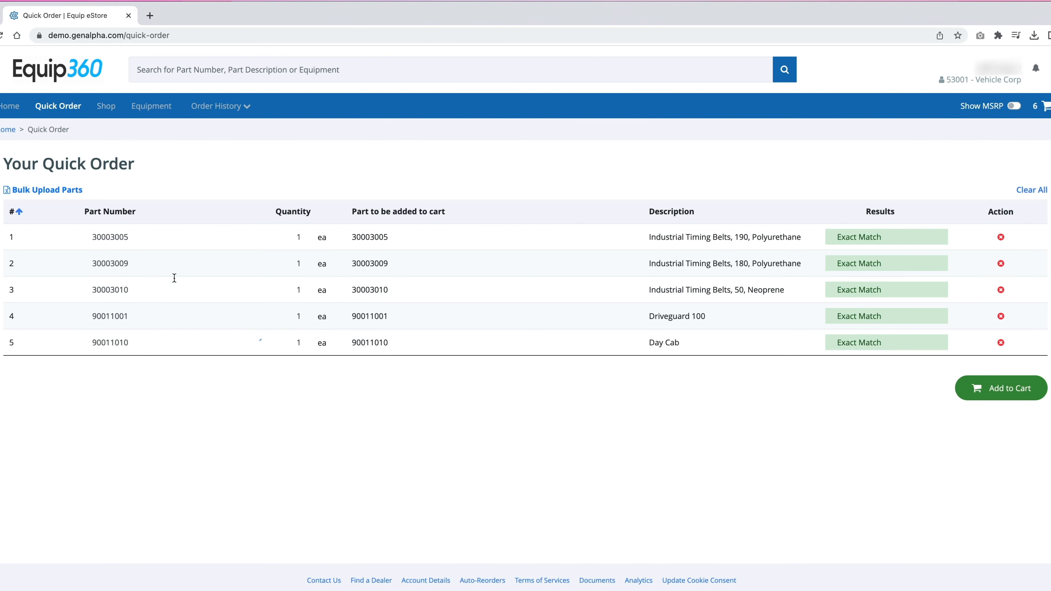
click(45, 190)
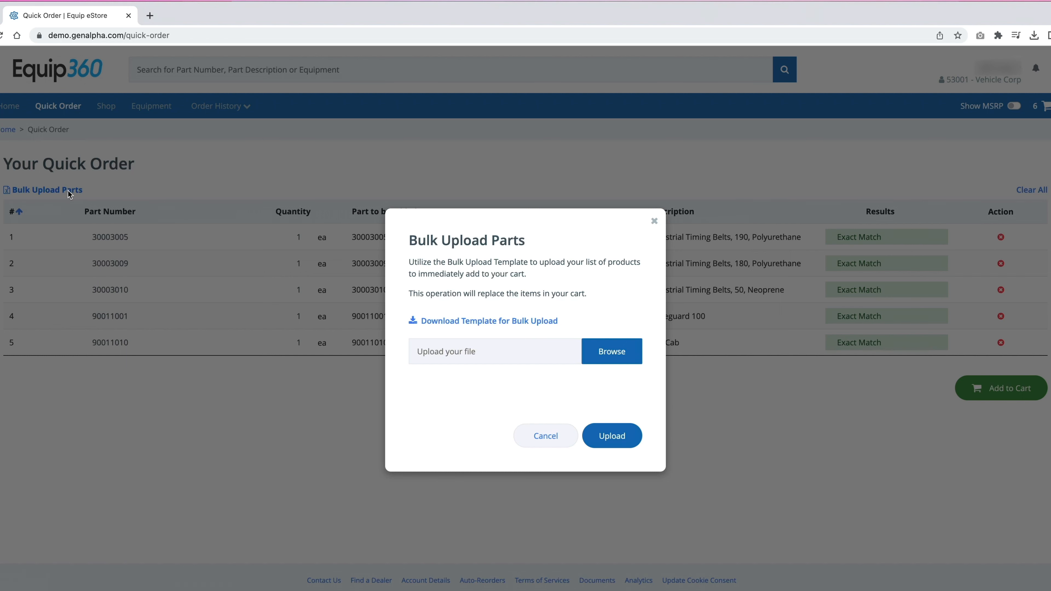
mouse_move(611, 435)
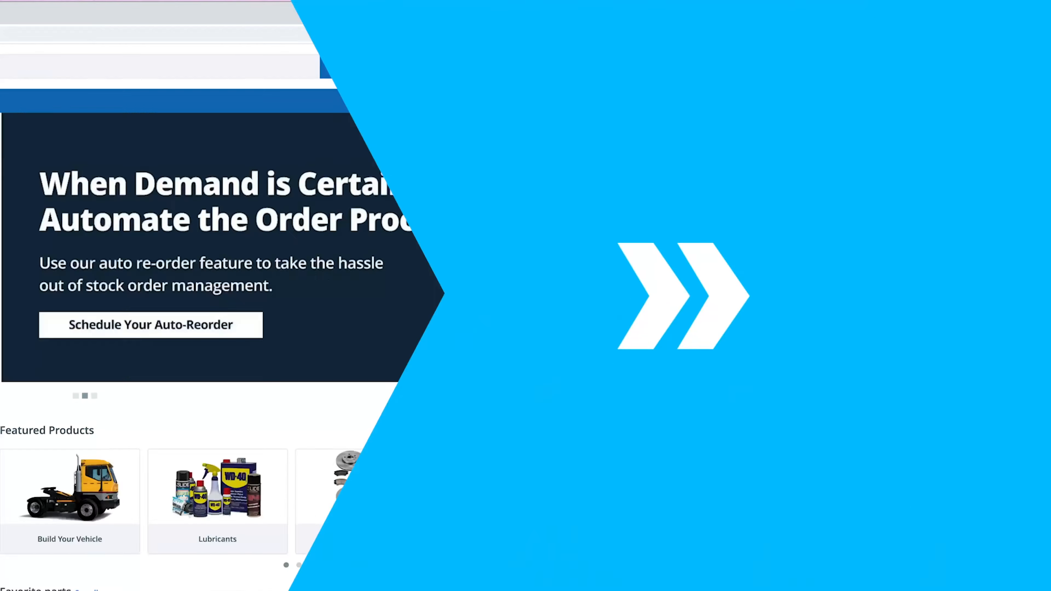
Go from Order History to the Warranty page listing Vehicle Corp's recent claims.
click(313, 80)
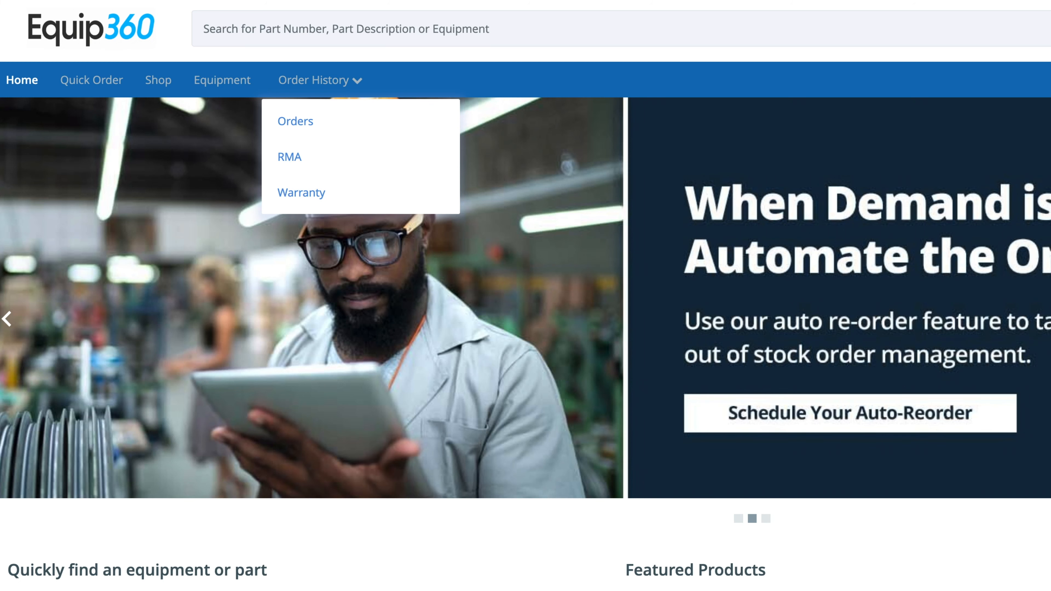
click(301, 192)
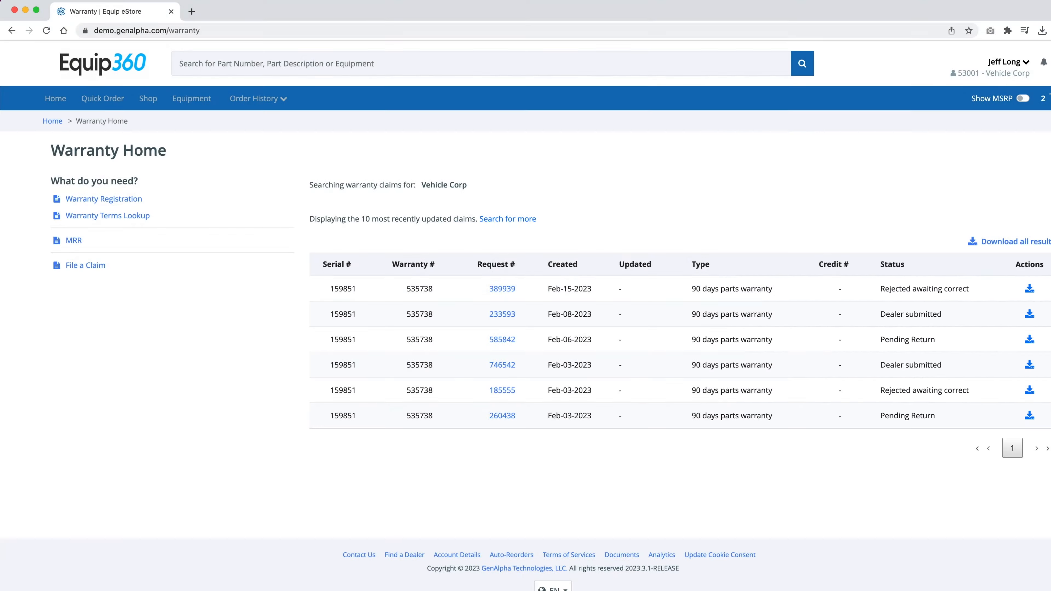
click(236, 150)
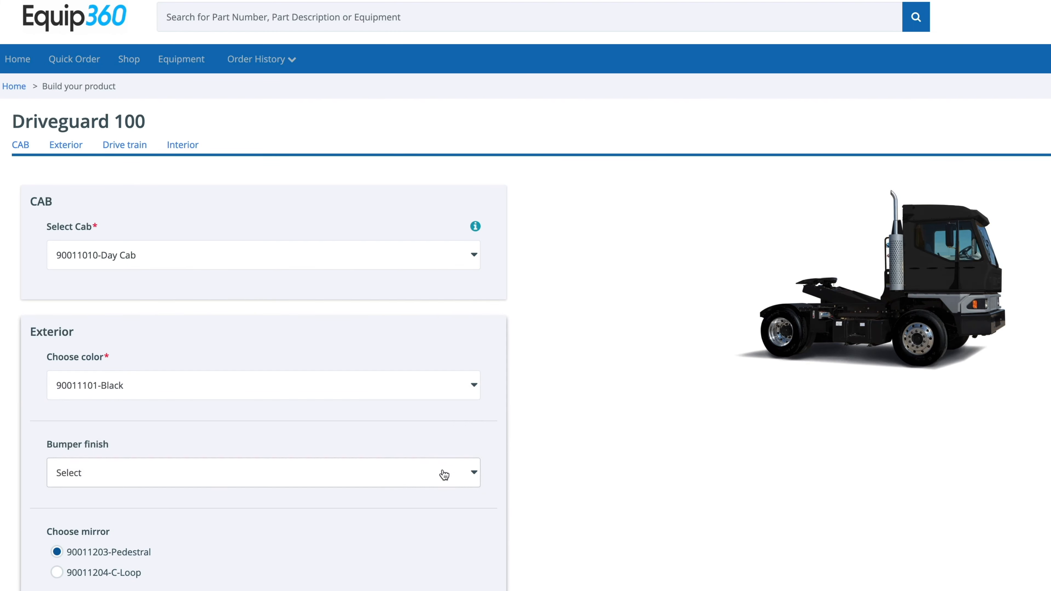
Choose Chrome Plated bumper finish and Painted White wheels for the Driveguard 100.
click(263, 472)
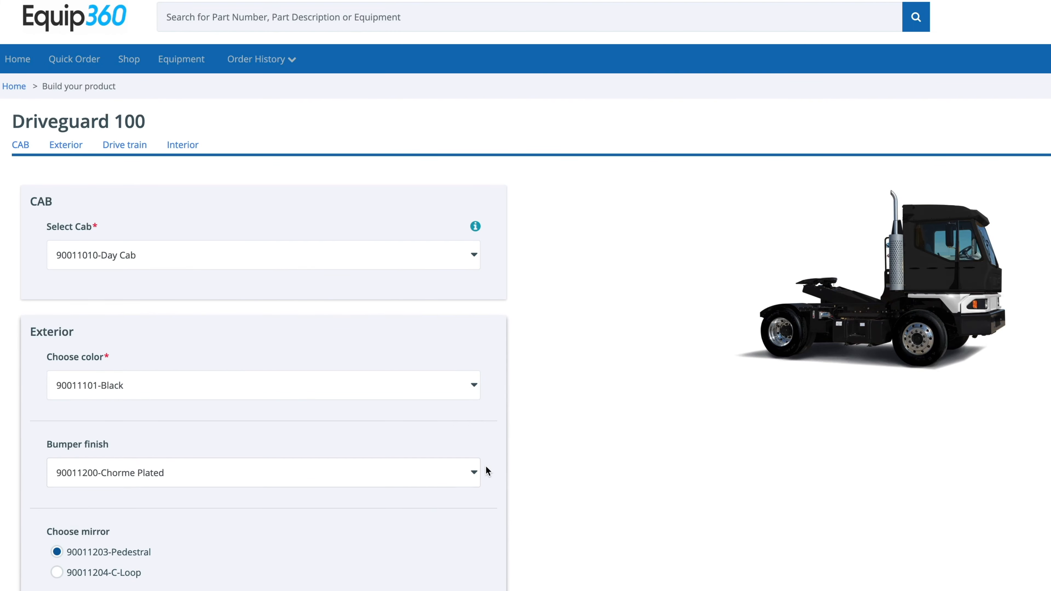
scroll(down, 3)
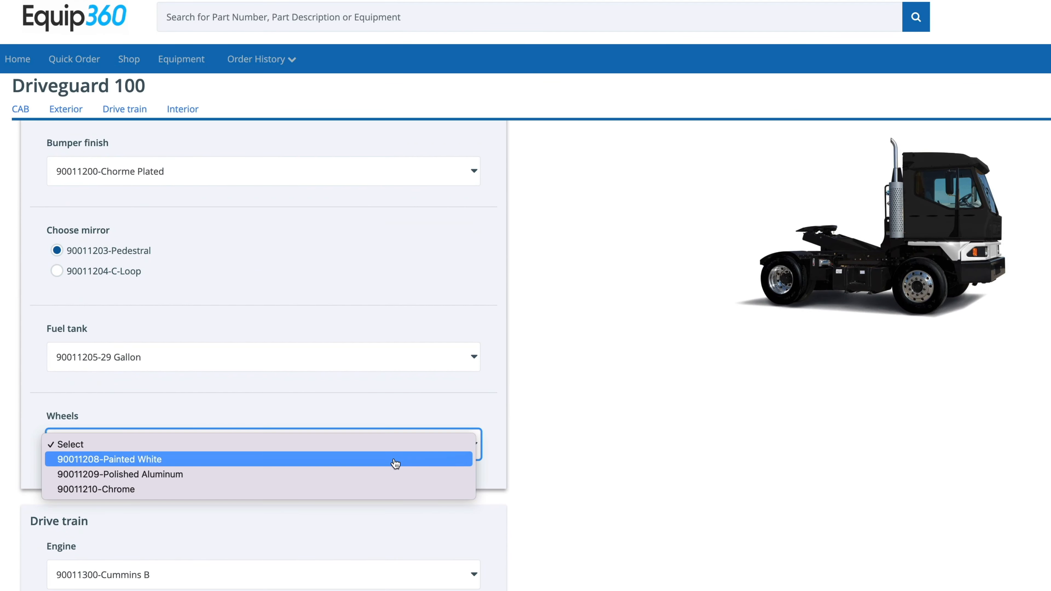
click(108, 459)
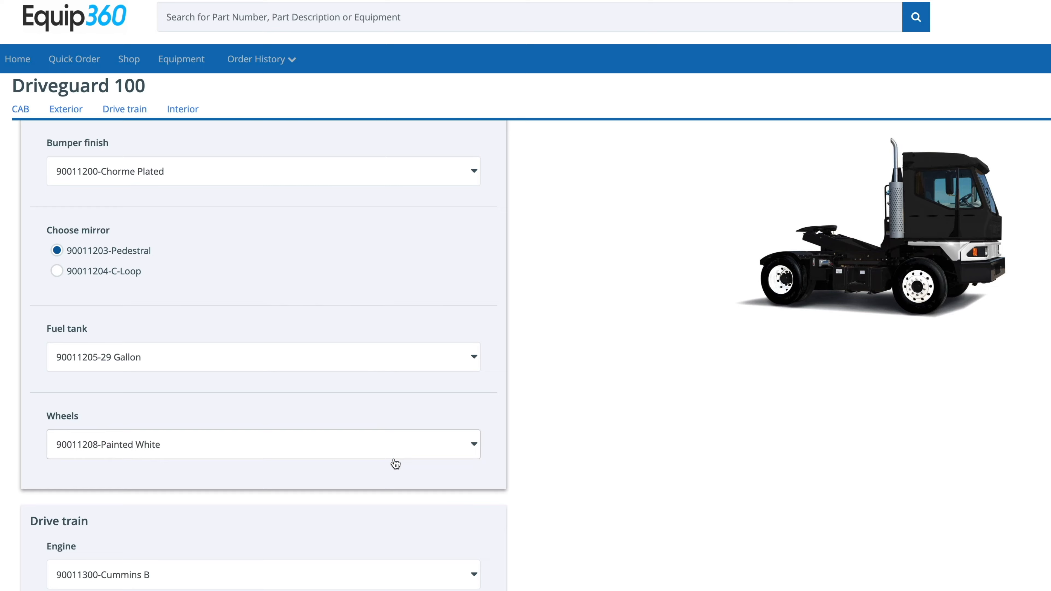
scroll(down, 3)
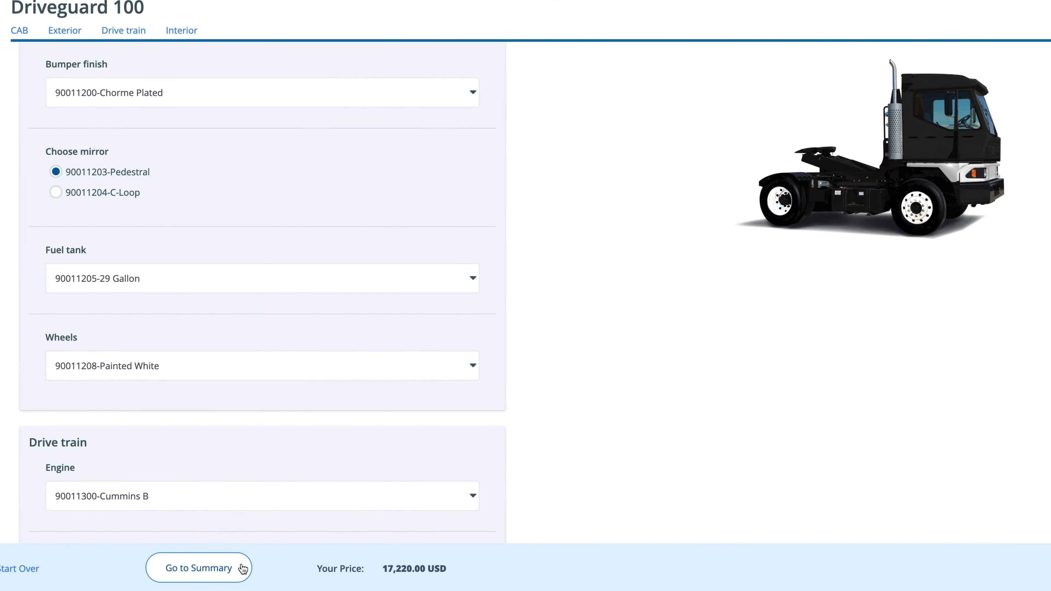
mouse_move(243, 570)
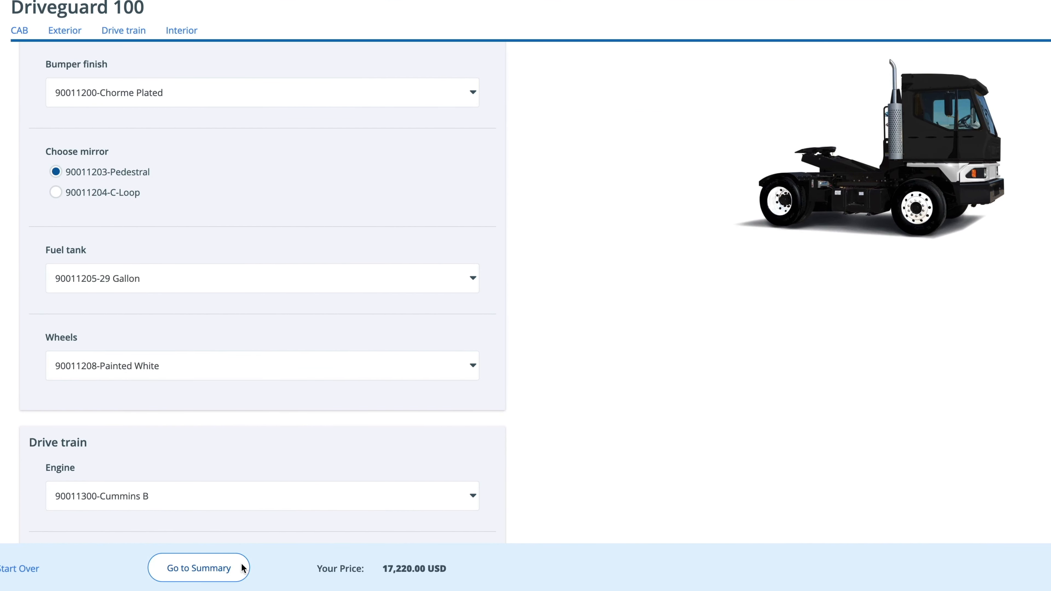
Review the 17,220.00 USD build summary and add the truck to the cart.
click(198, 568)
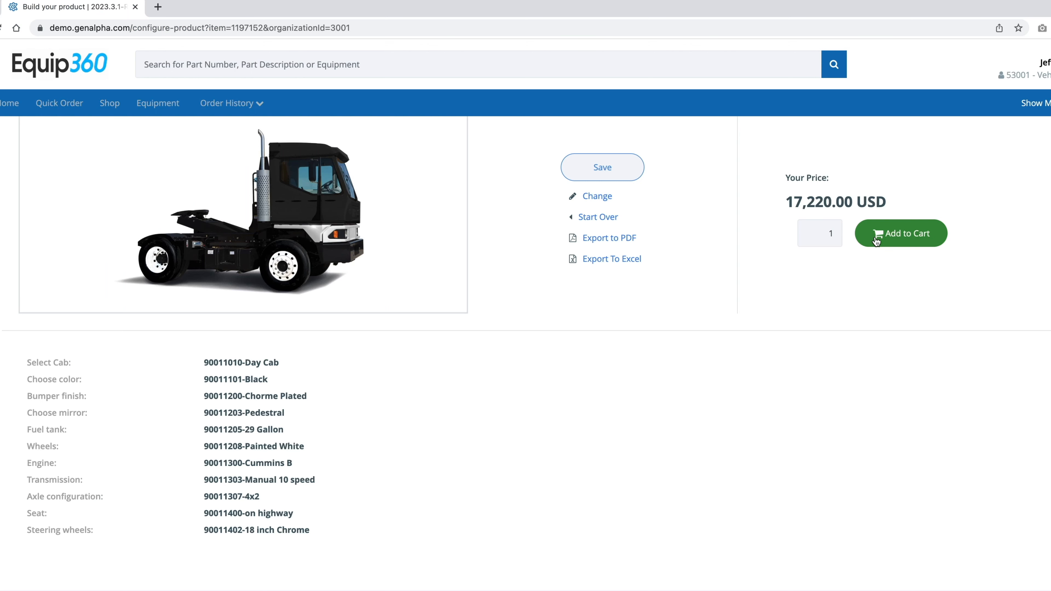
click(901, 233)
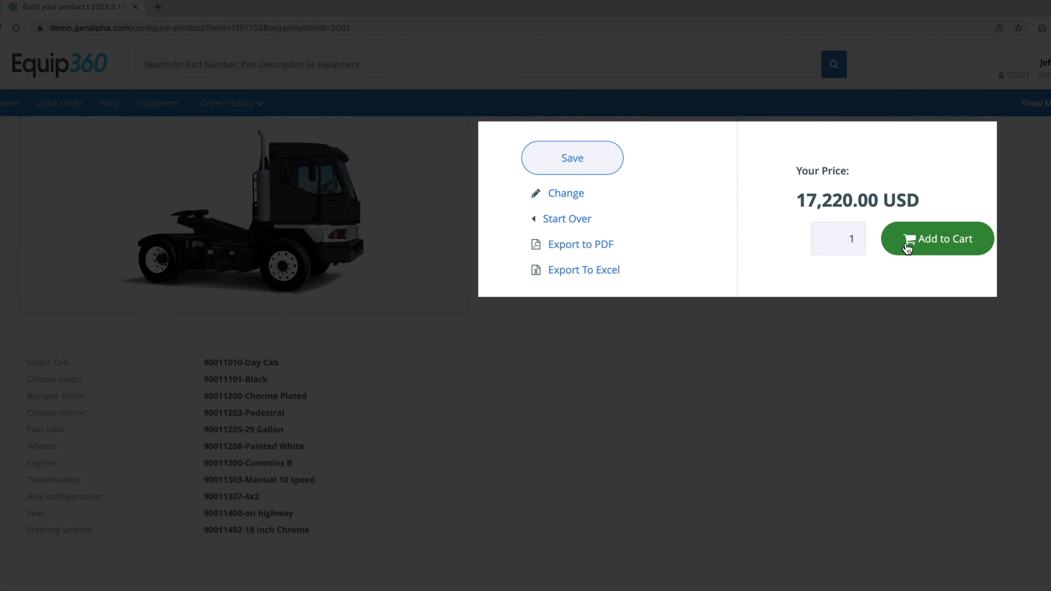